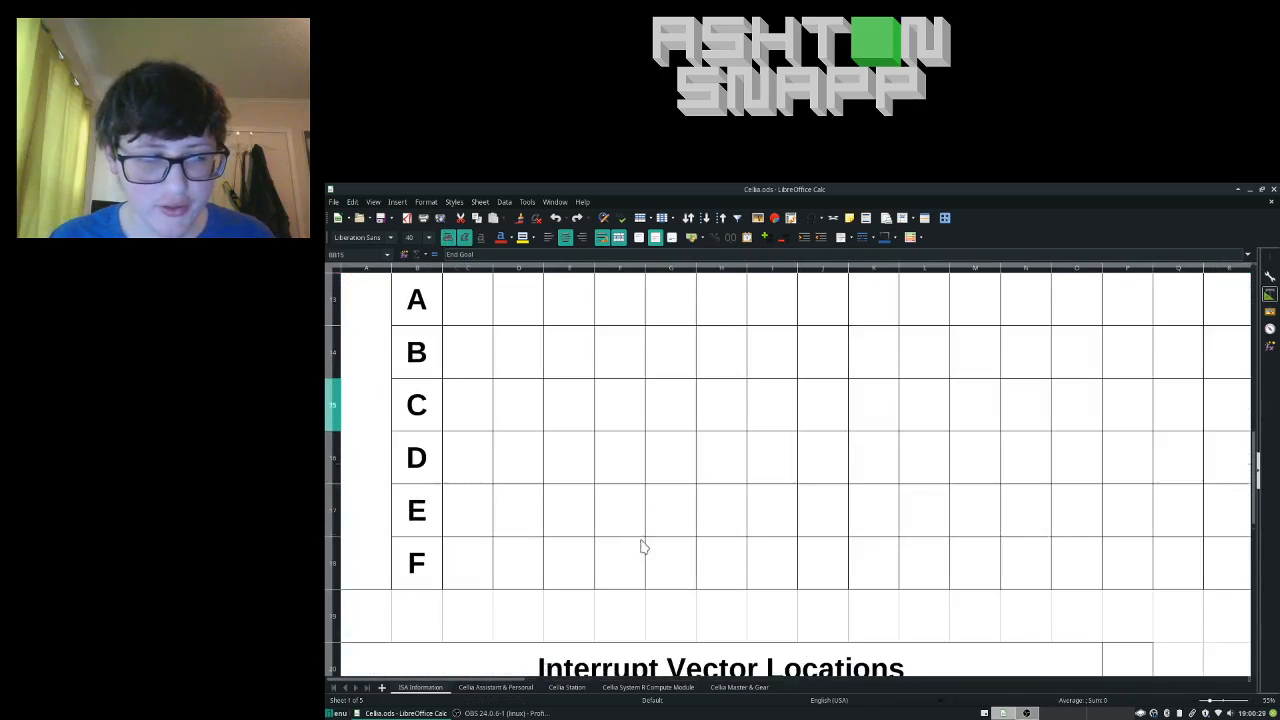
scroll(down, 3)
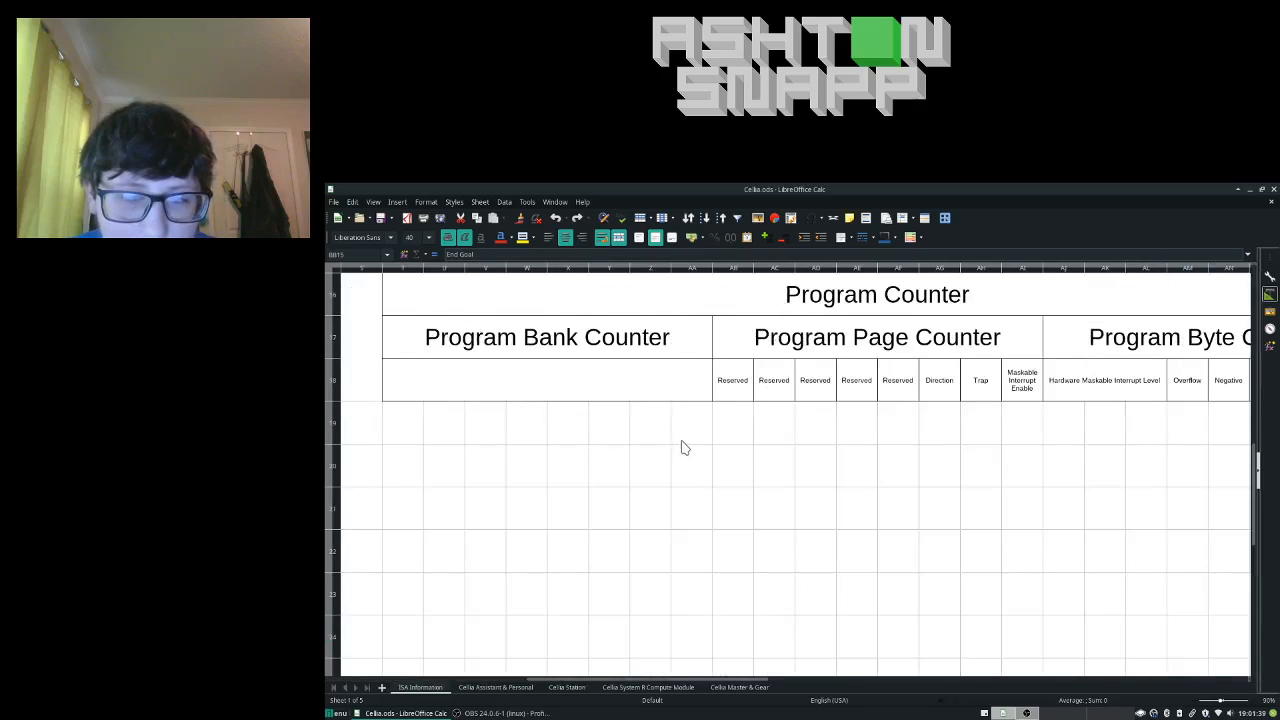
scroll(right, 3)
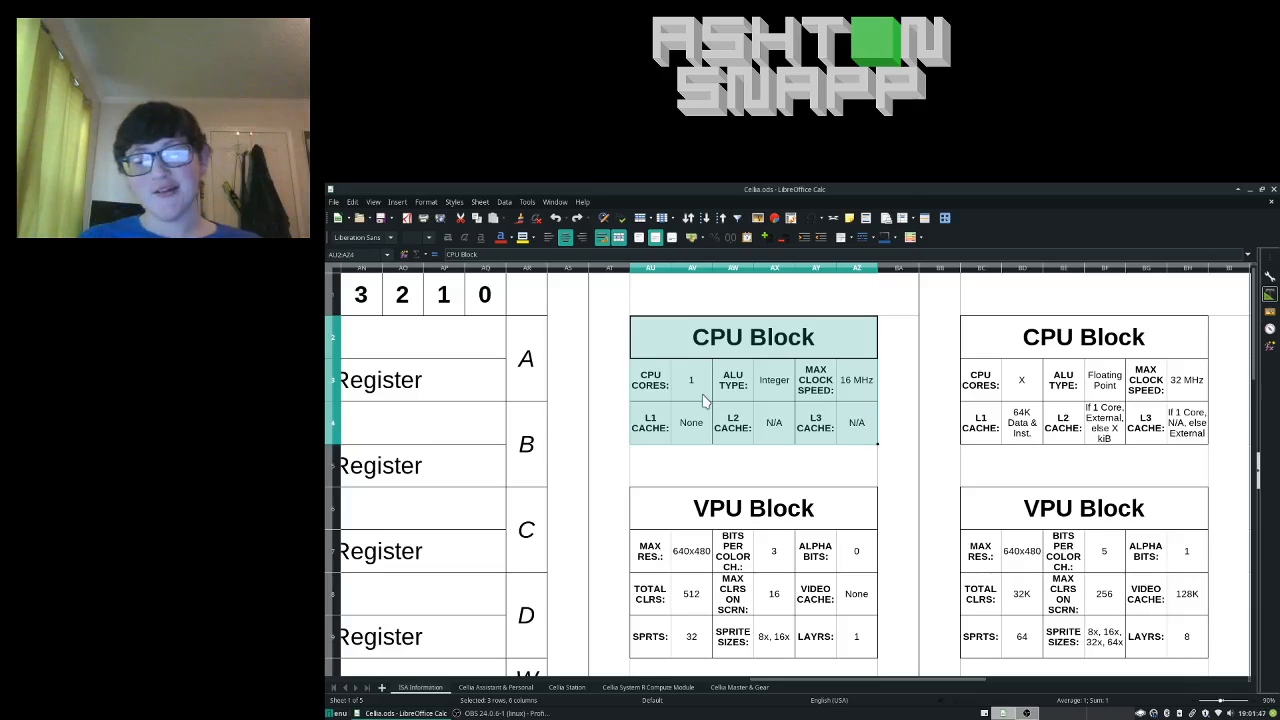
scroll(down, 3)
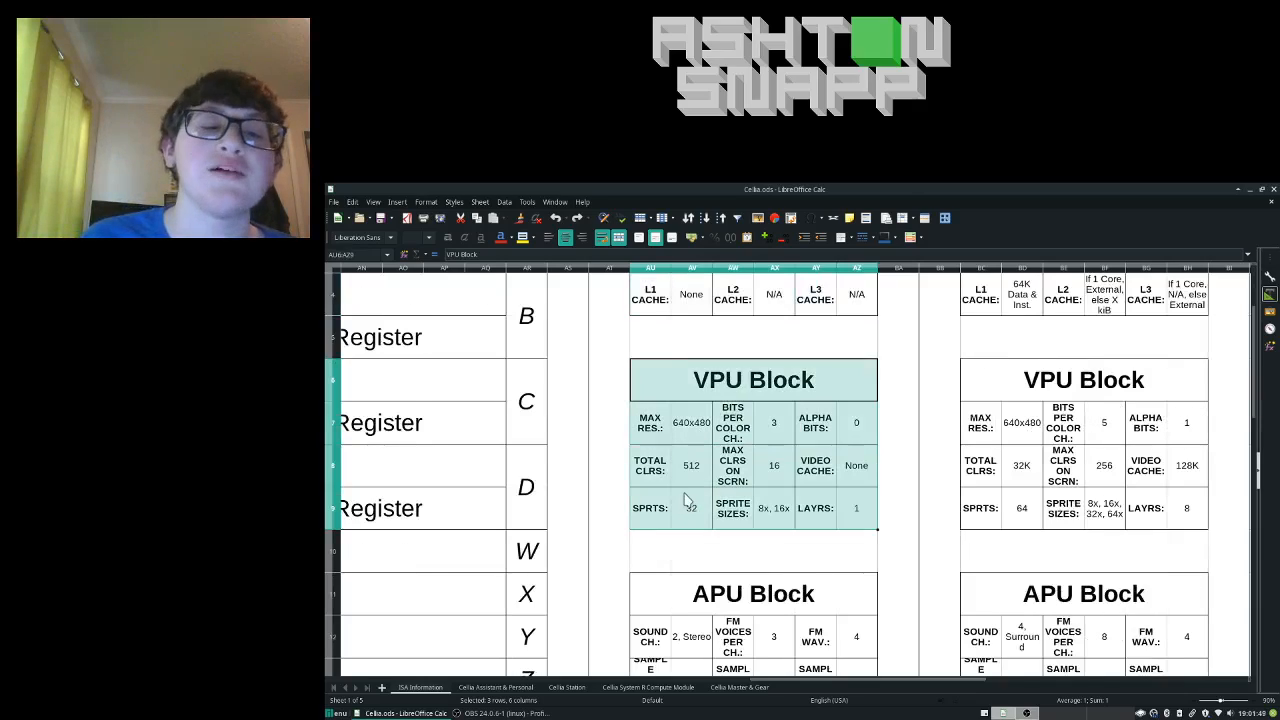
scroll(down, 3)
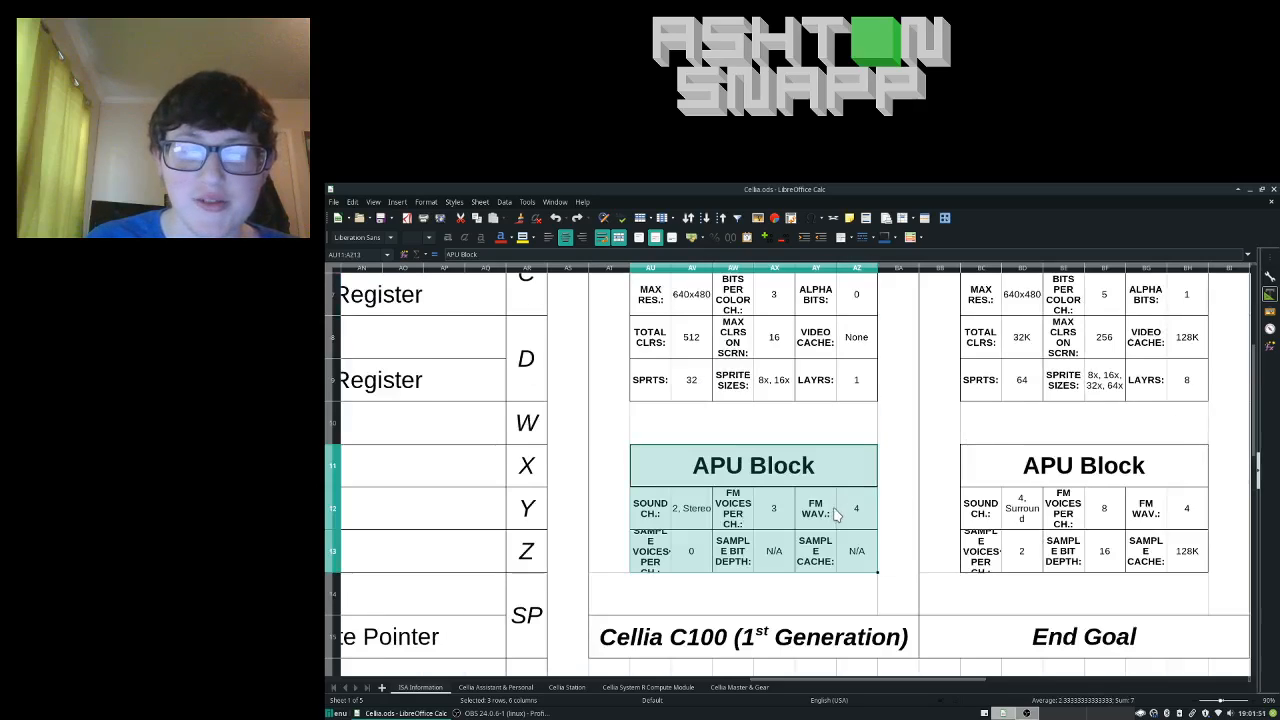